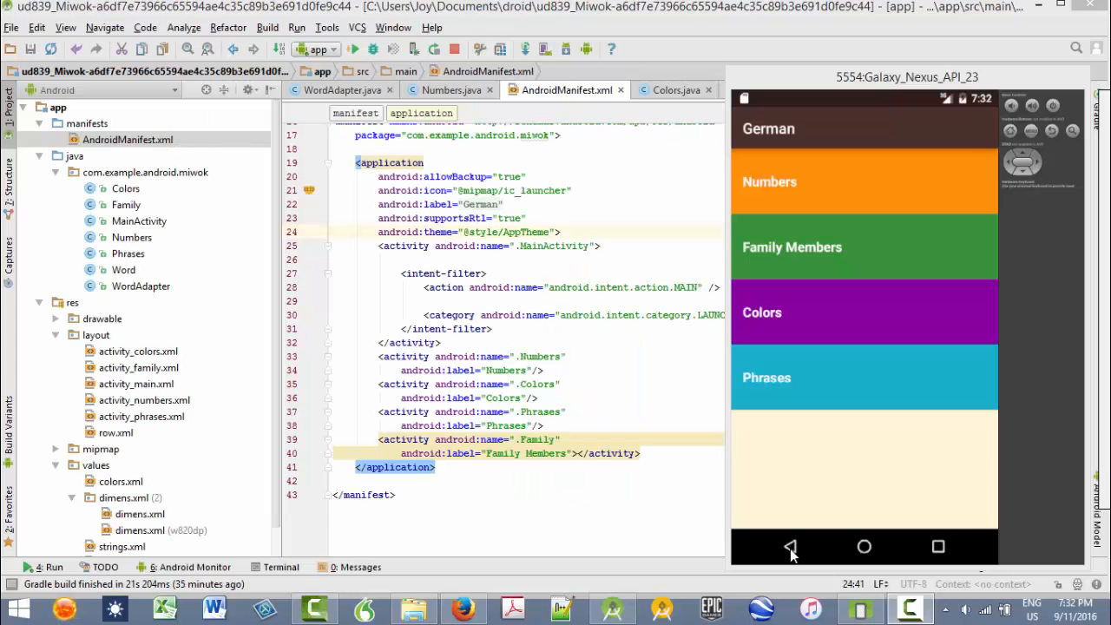
Step: Add android:parentActivityName=".MainActivity" to the Numbers, Colors, Phrases and Family activity tags
click(790, 545)
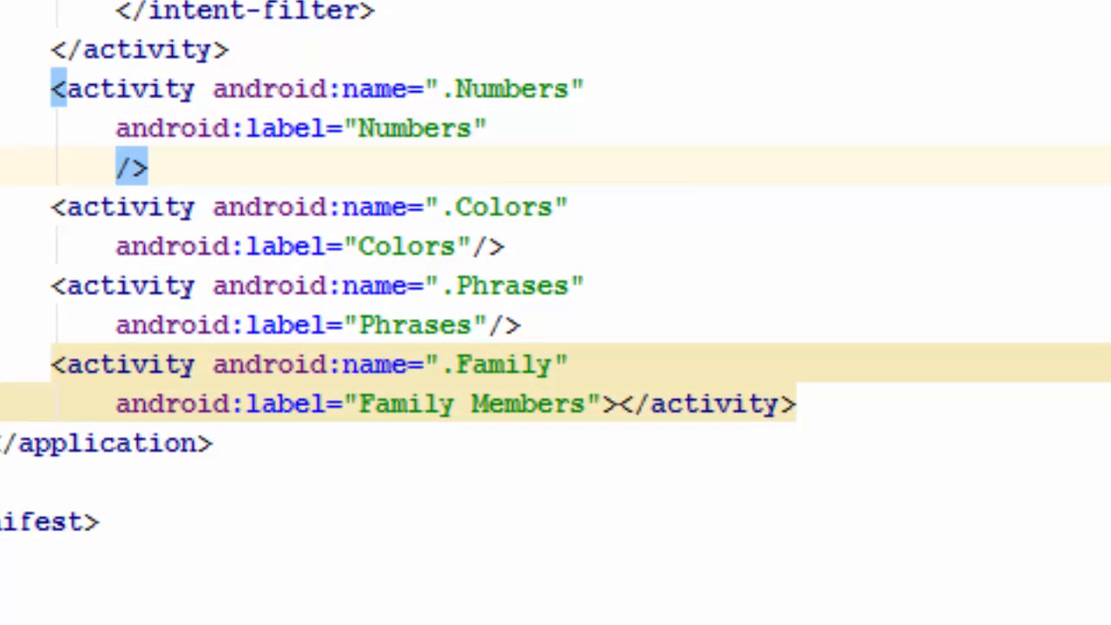
text(parentActivityName=")
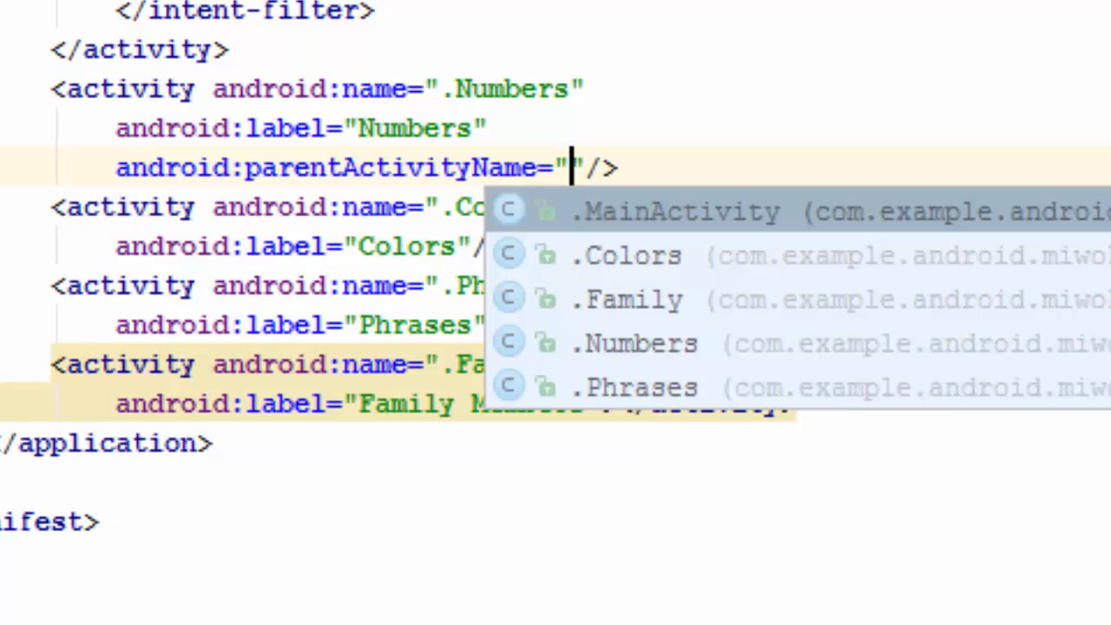
click(677, 211)
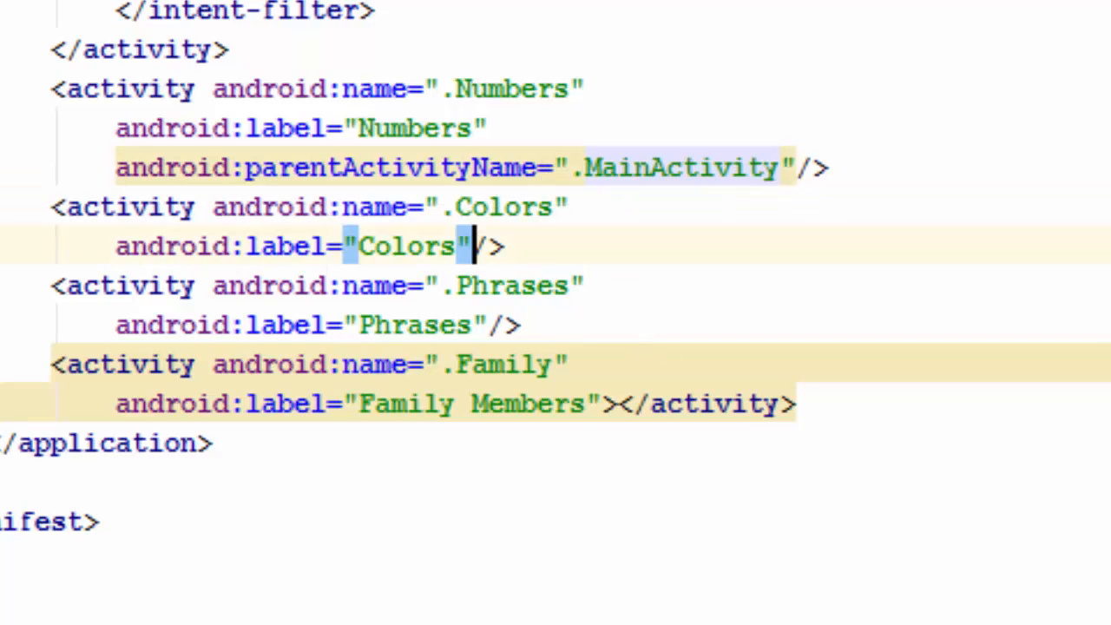
text(p)
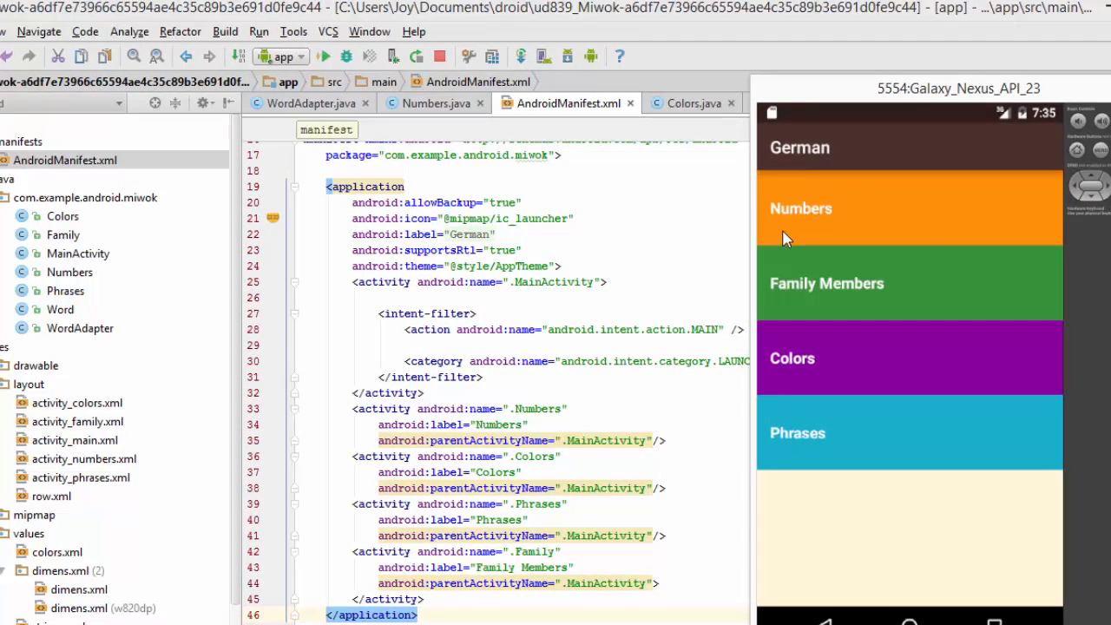
mouse_move(847, 225)
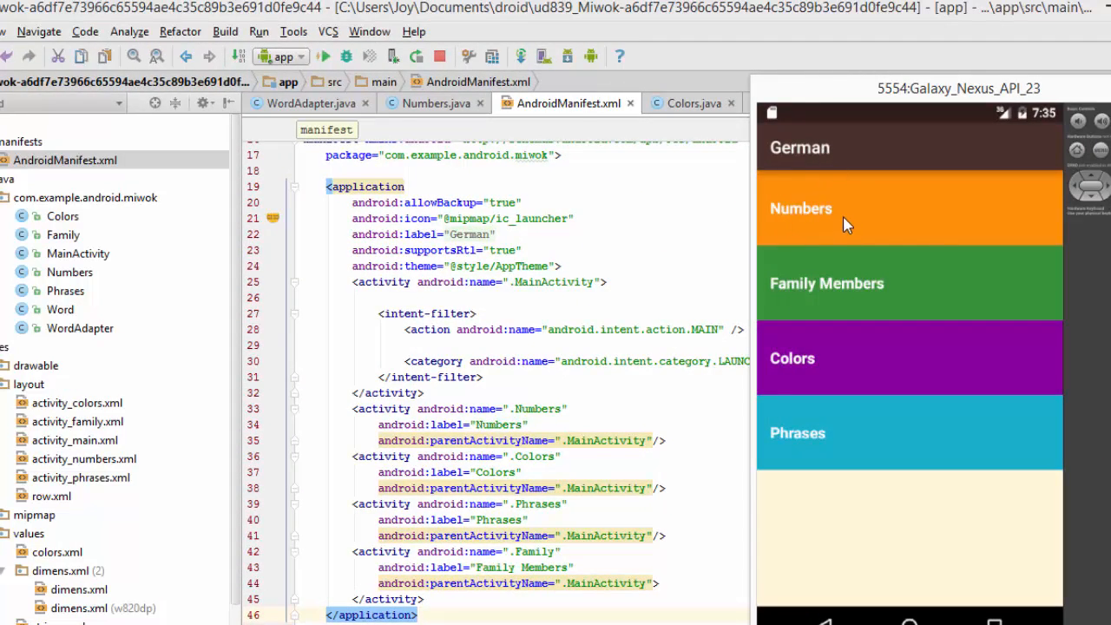
mouse_move(824, 184)
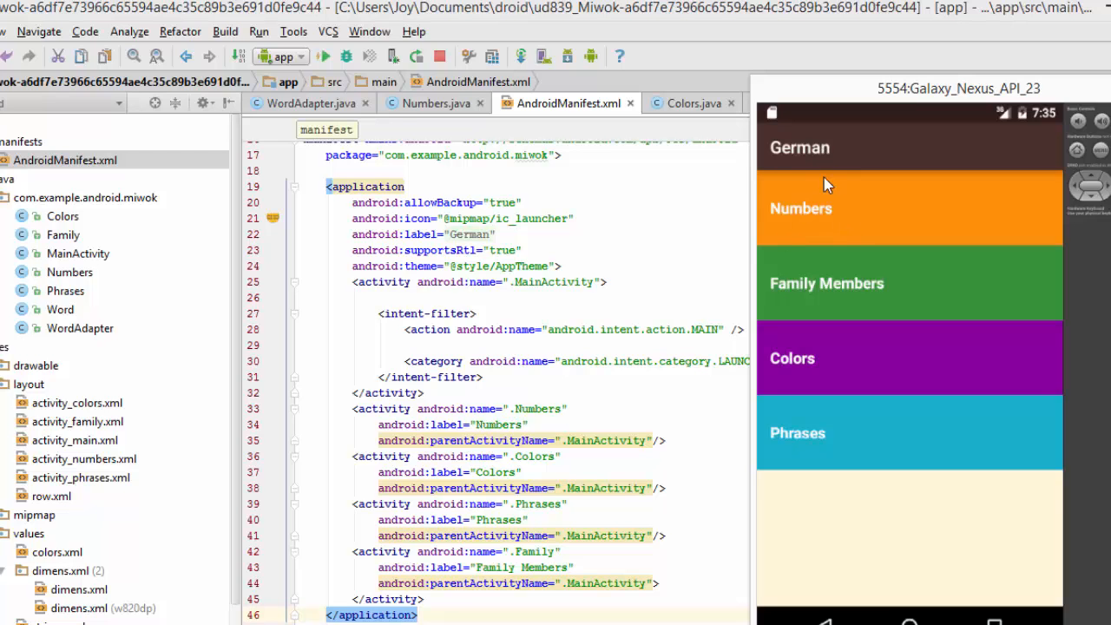
mouse_move(802, 217)
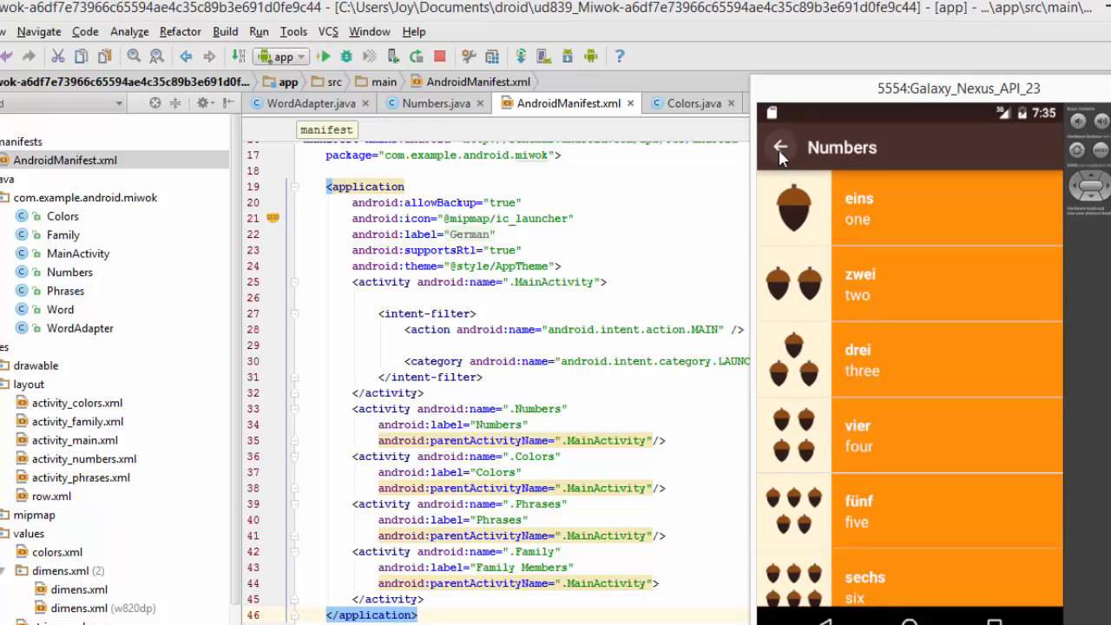
Step: Use the up arrow on Numbers, Family Members and Phrases to return to the German main screen
click(779, 146)
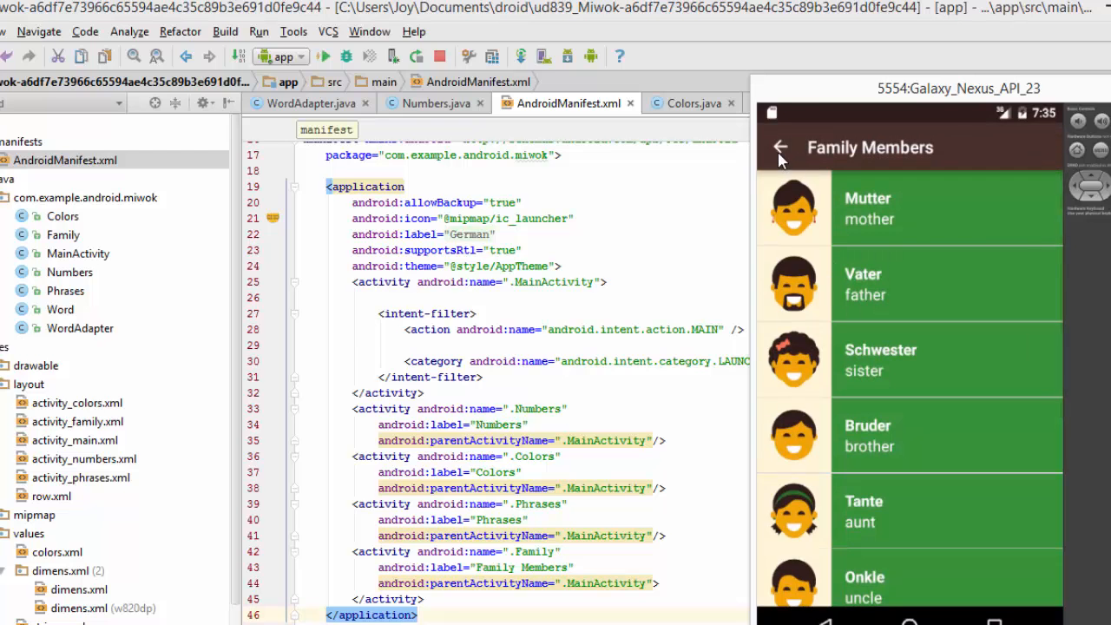
click(779, 145)
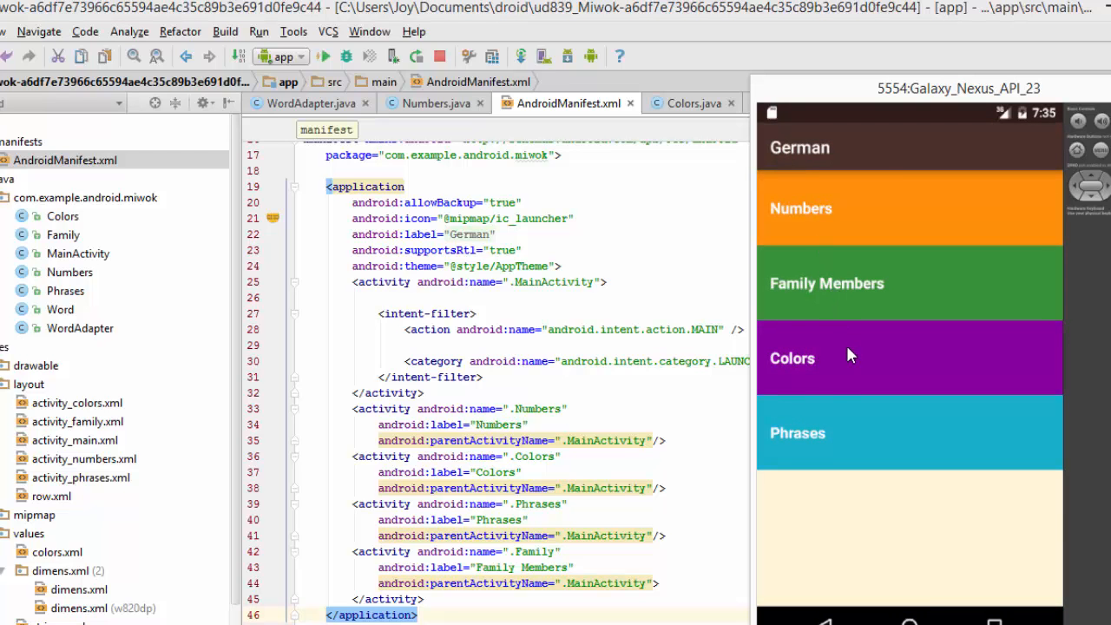
click(909, 358)
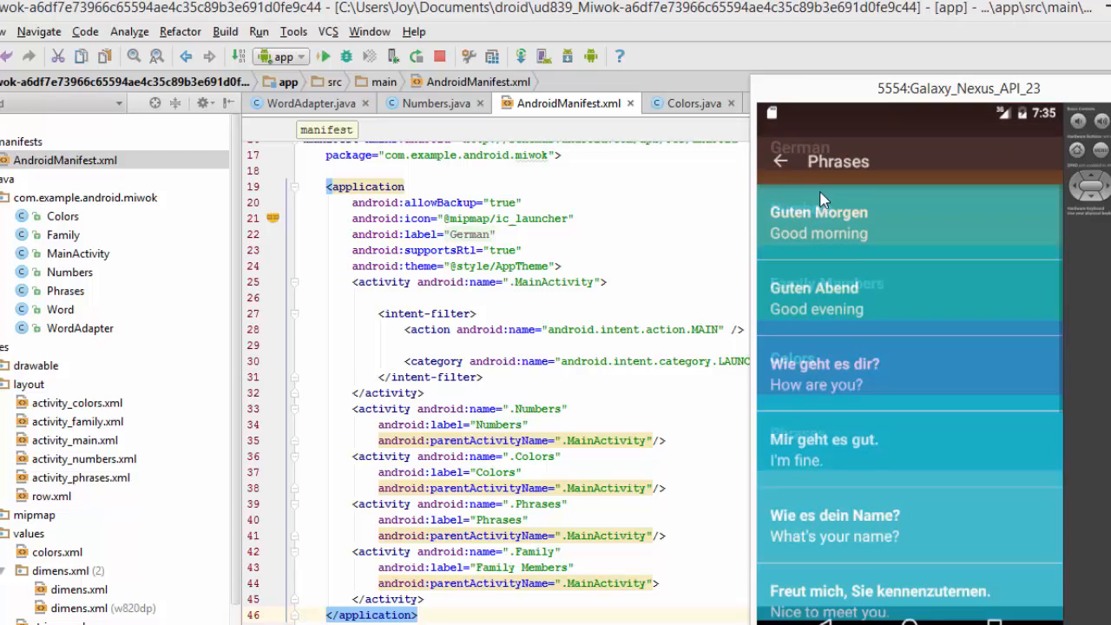
click(780, 162)
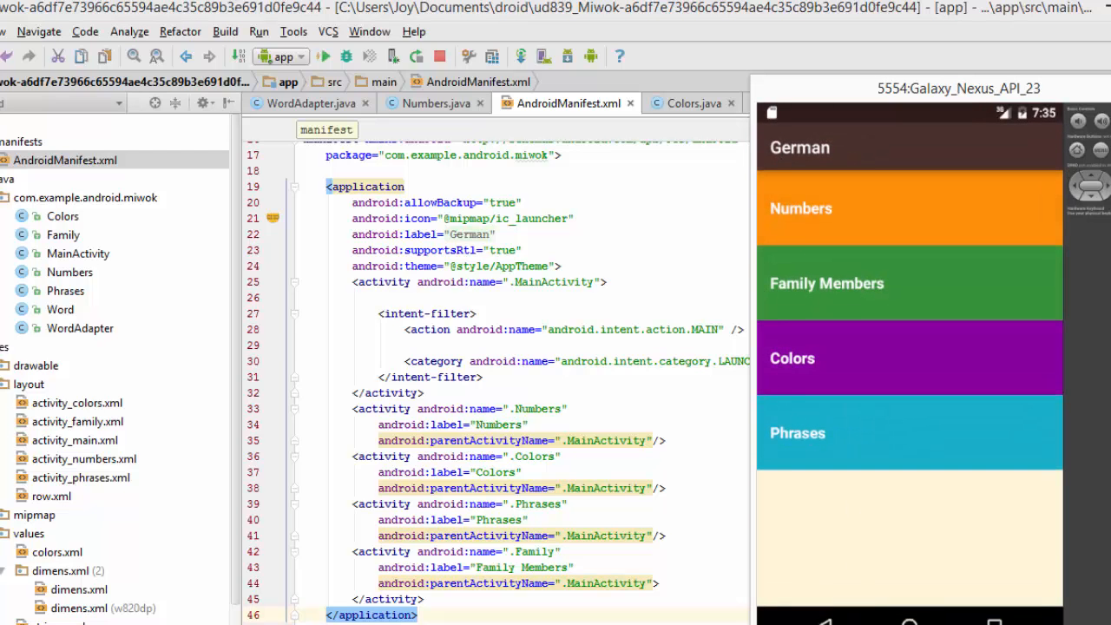